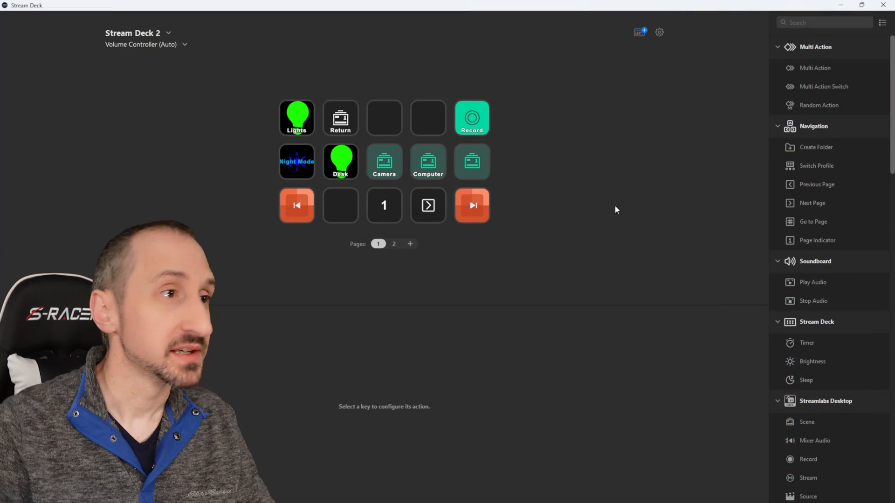
mouse_move(481, 233)
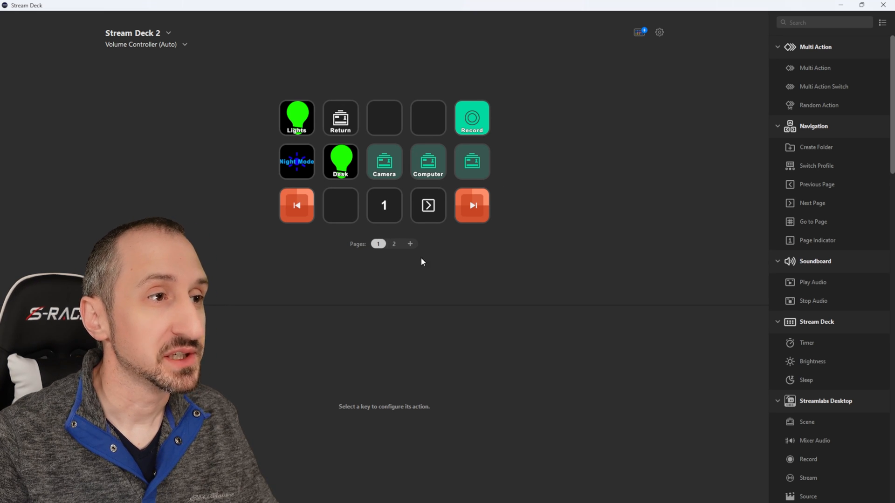
mouse_move(298, 249)
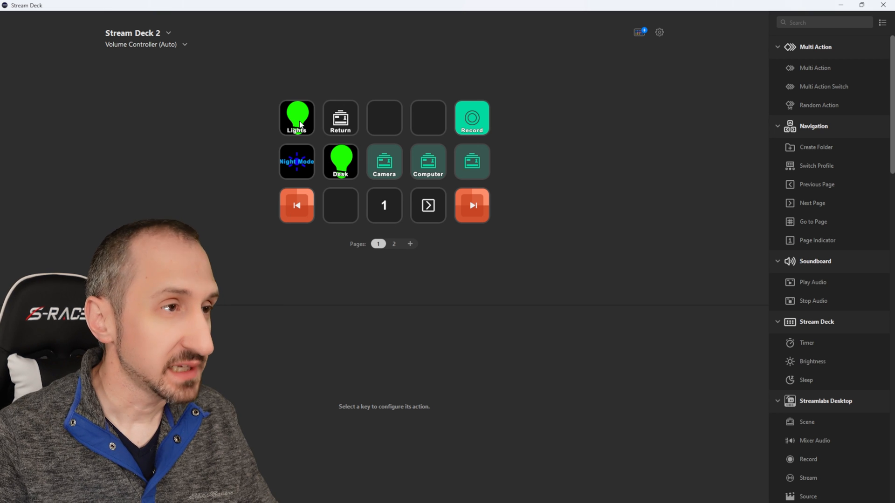
mouse_move(297, 136)
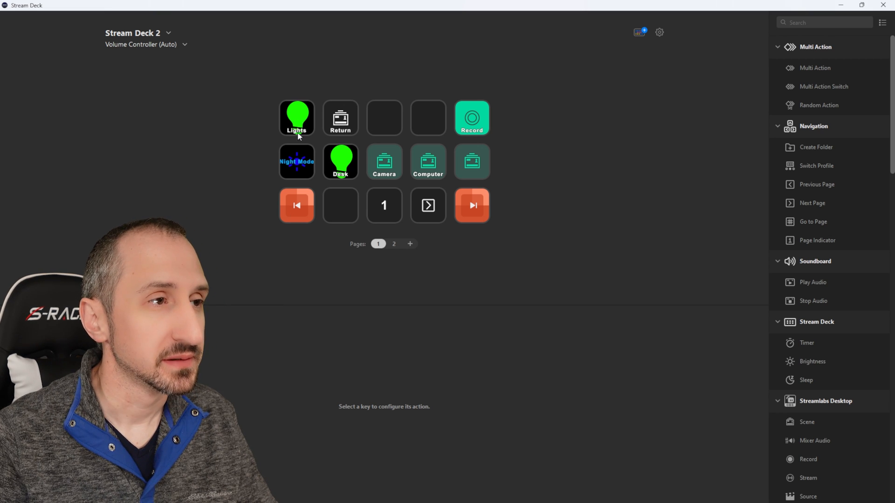
mouse_move(458, 167)
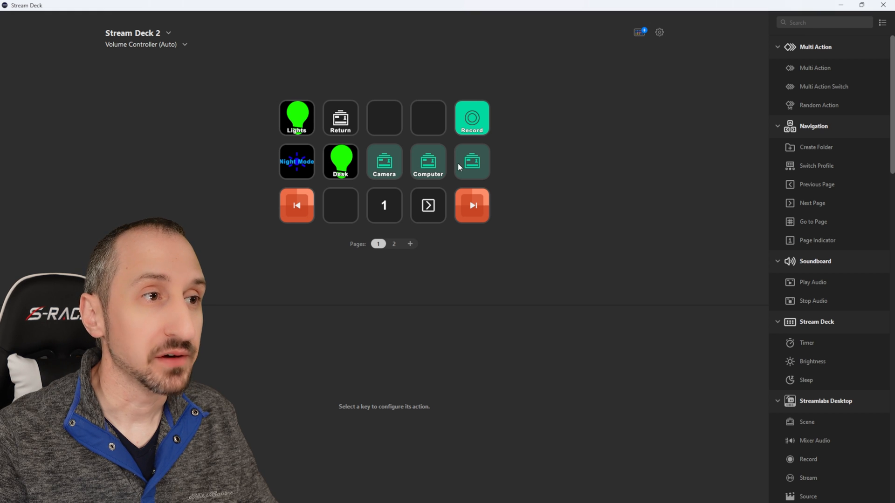
mouse_move(405, 170)
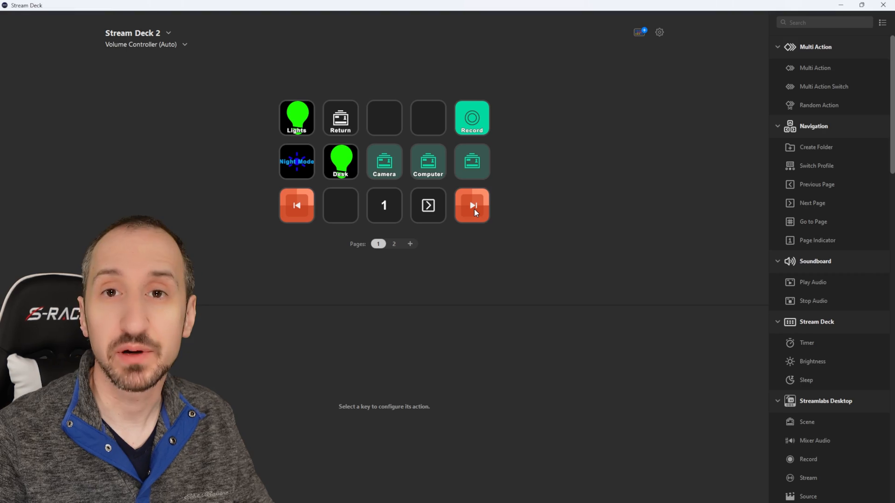
Switch the canvas to page 2, which holds only the navigation keys
click(472, 205)
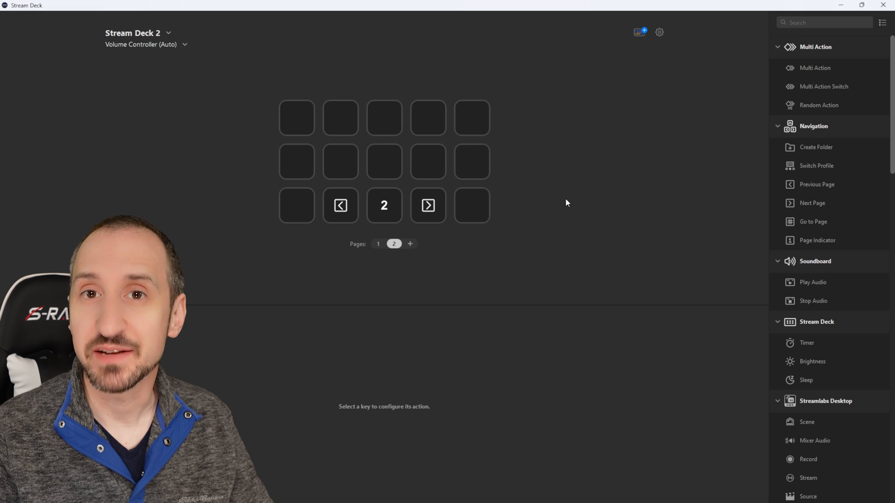
mouse_move(572, 193)
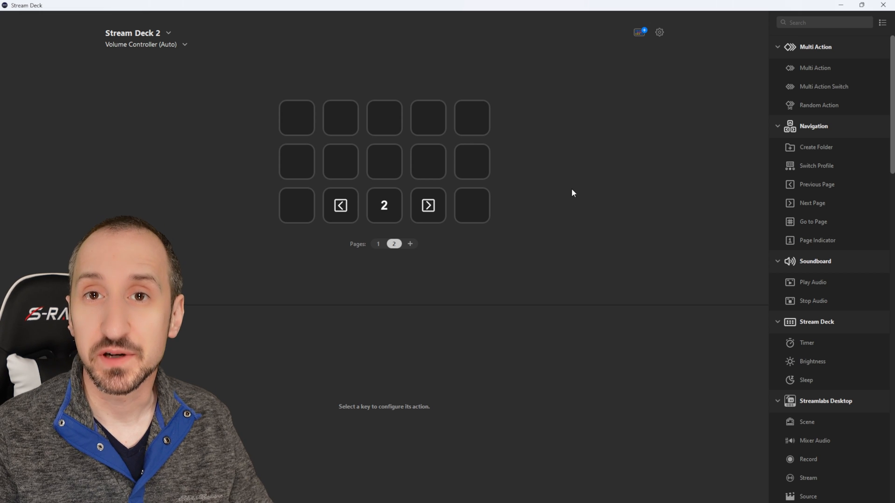
mouse_move(594, 125)
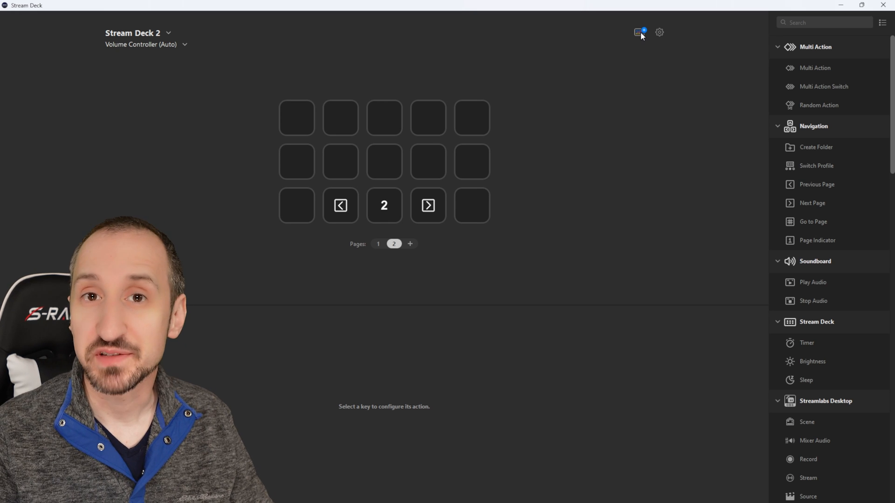
Browse the Store's plugins, filtered to the Productivity category
click(639, 32)
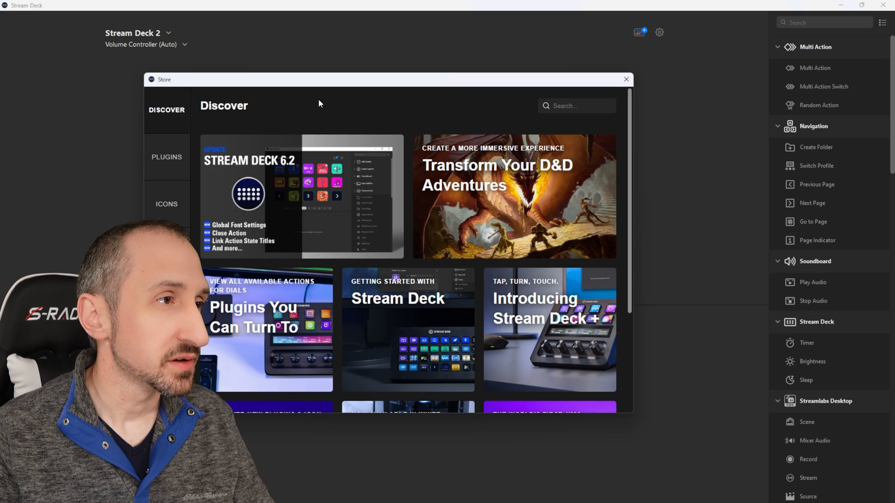
click(165, 157)
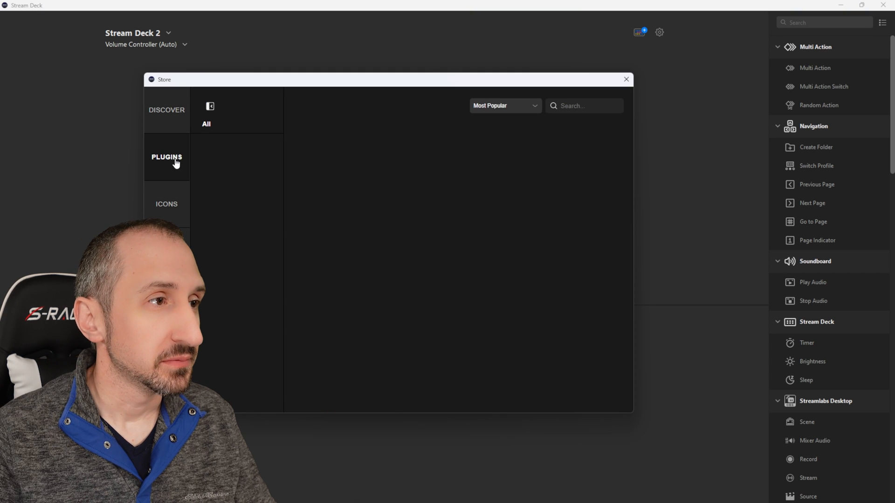
click(166, 157)
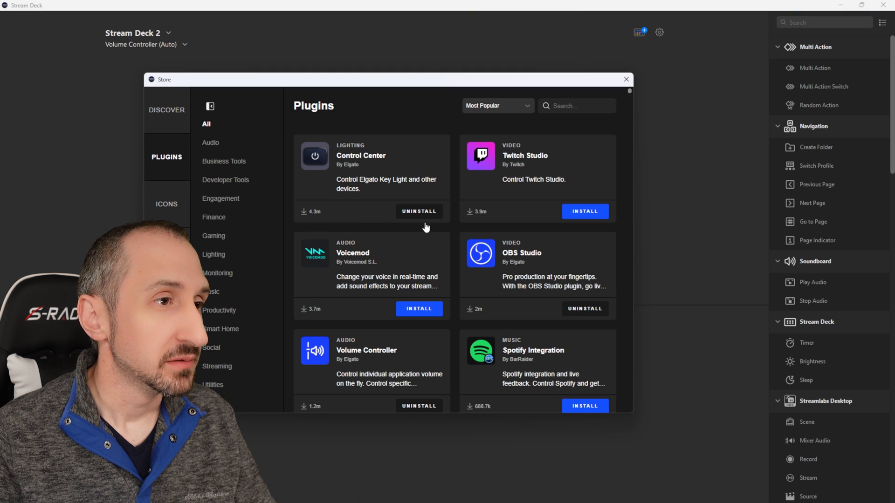
scroll(down, 3)
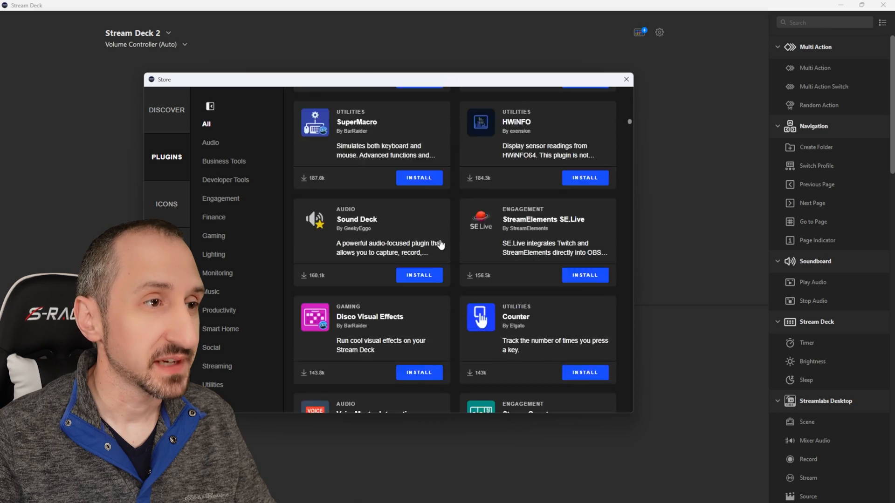
scroll(down, 3)
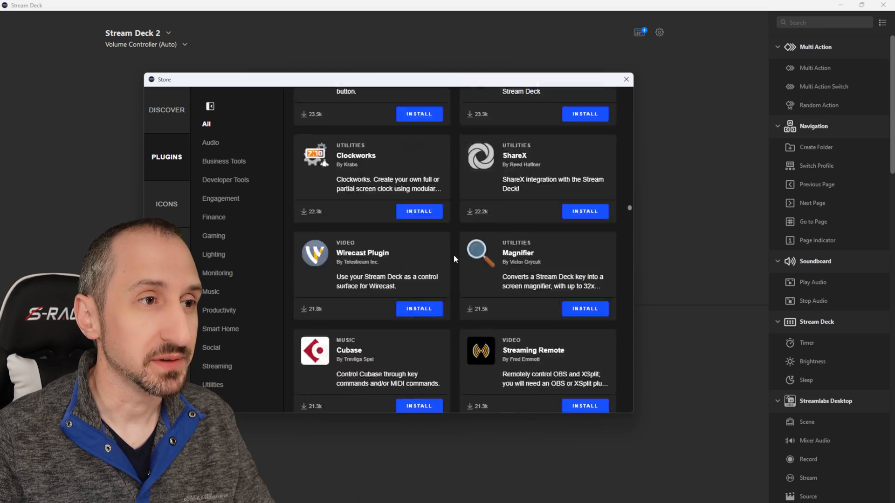
scroll(down, 3)
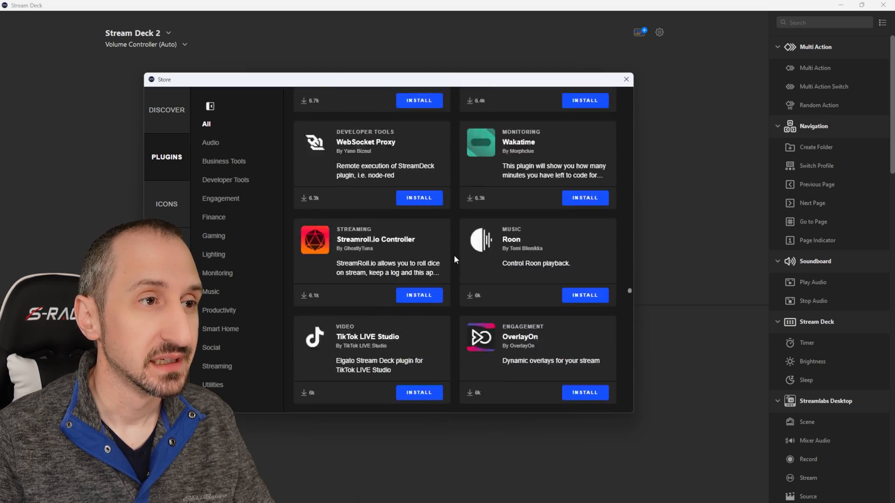
scroll(down, 3)
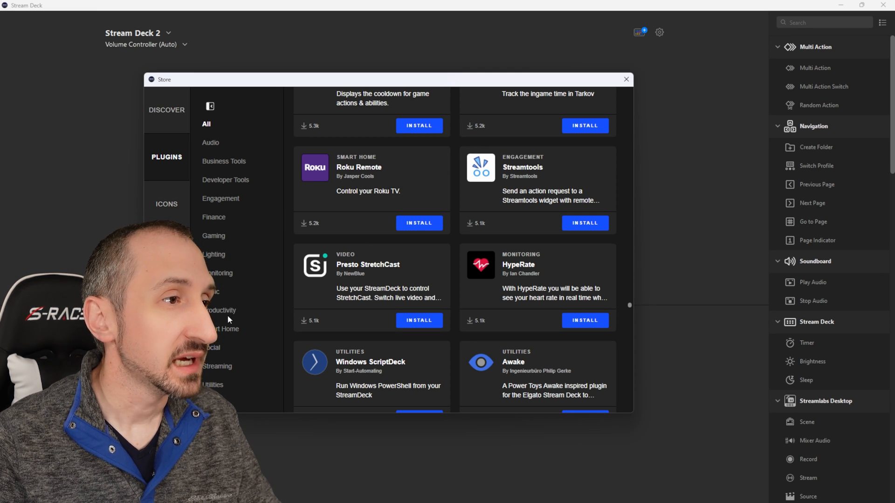
click(220, 310)
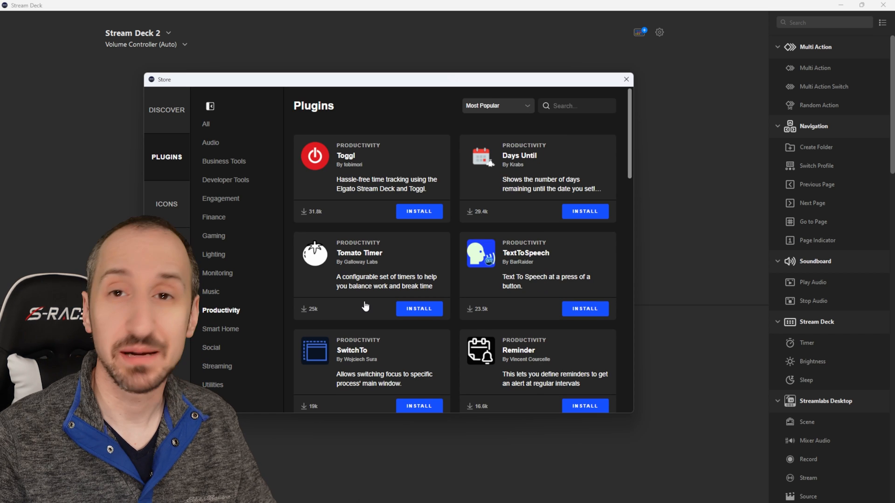
scroll(down, 3)
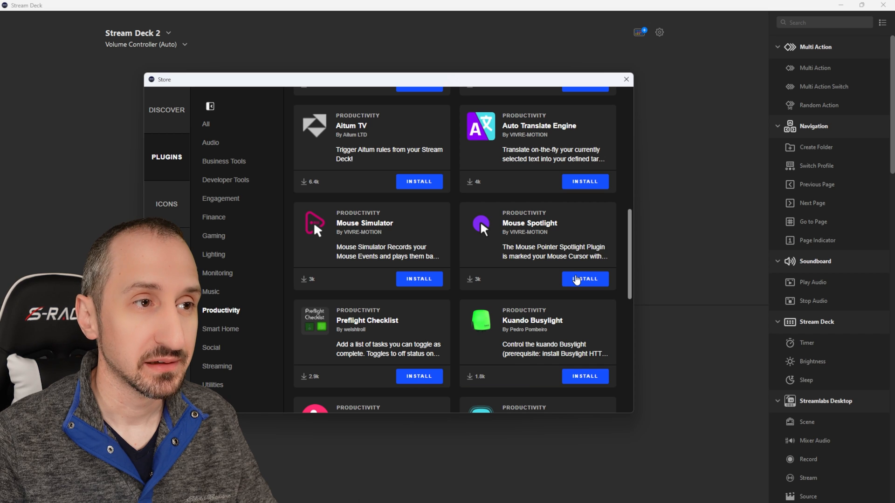
Install the Mouse Spotlight plugin, confirm it, and close the Store
click(584, 280)
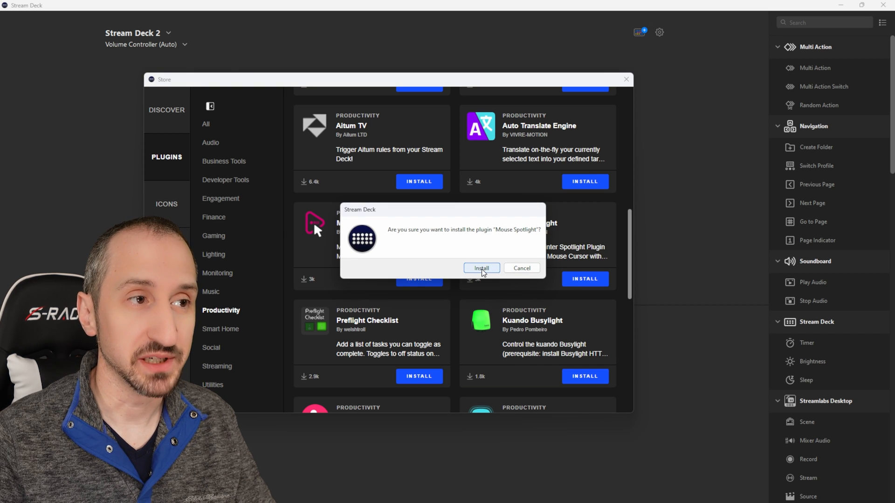
click(481, 268)
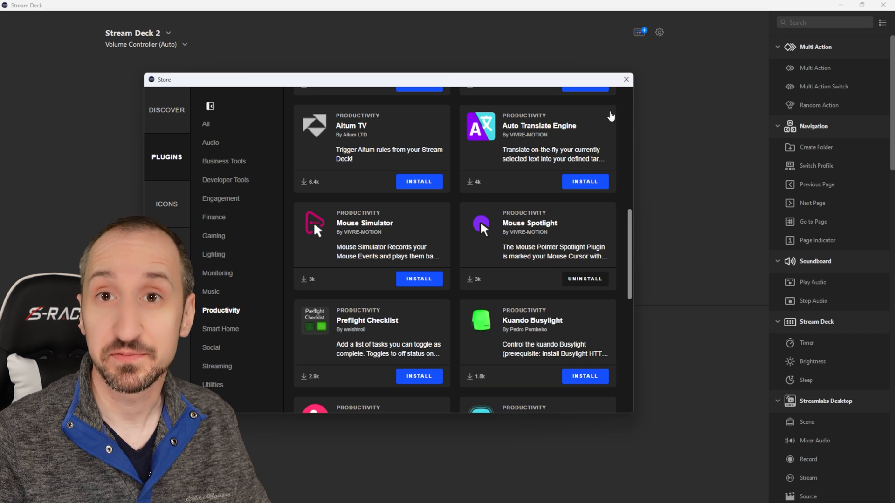
click(625, 79)
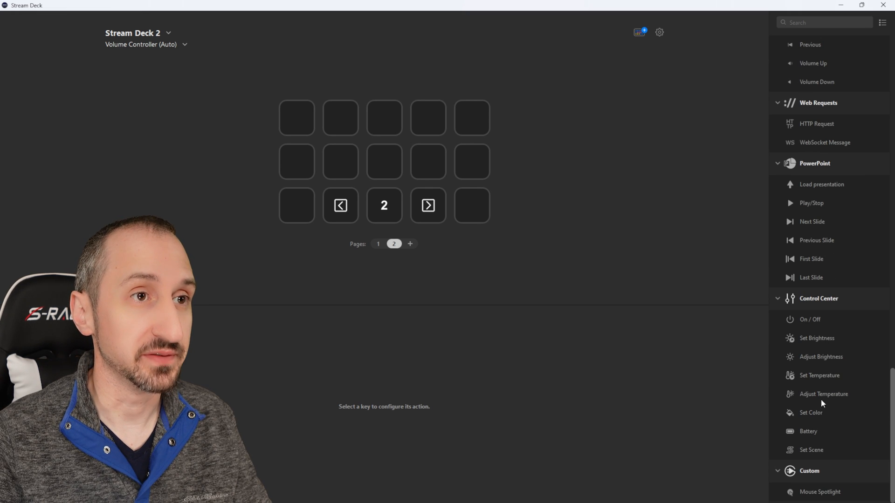
mouse_move(811, 449)
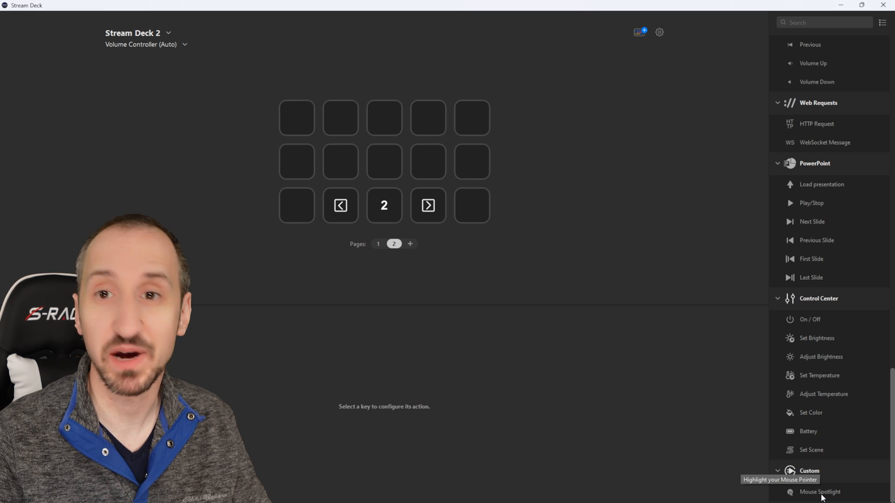
Drag Mouse Spotlight onto page 2's top-left key and select it to show its settings
drag(820, 492, 496, 245)
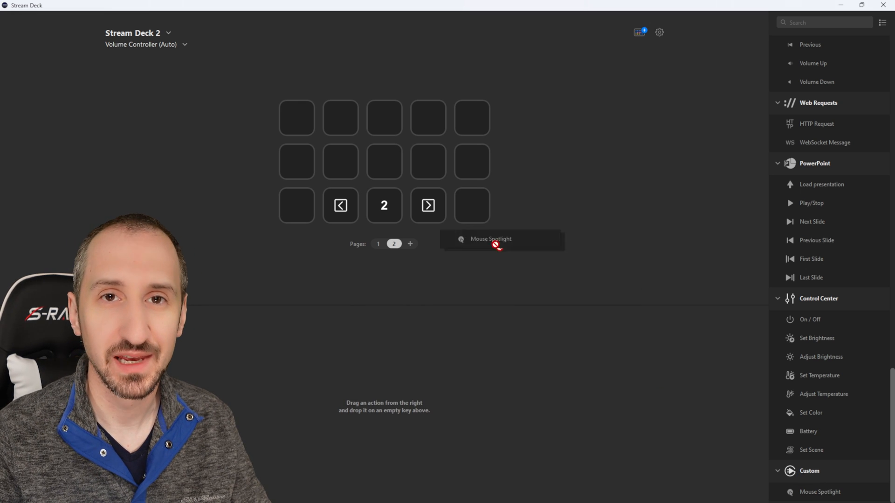
drag(496, 246, 297, 117)
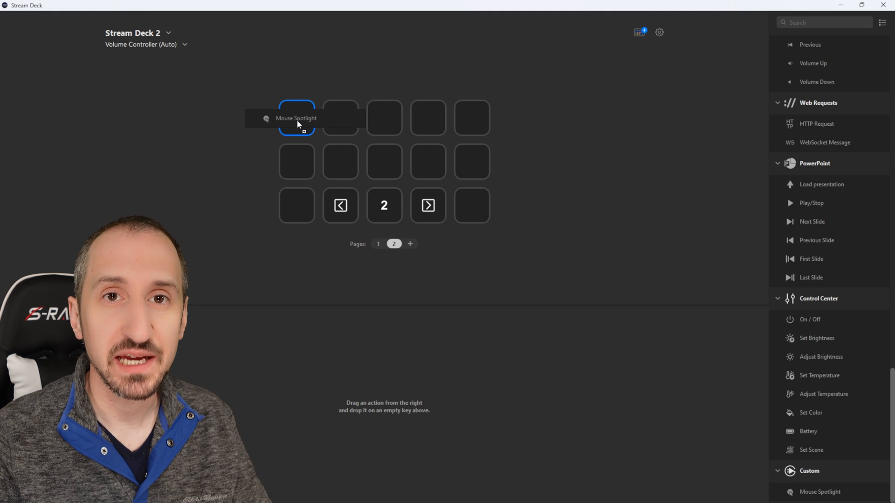
click(297, 118)
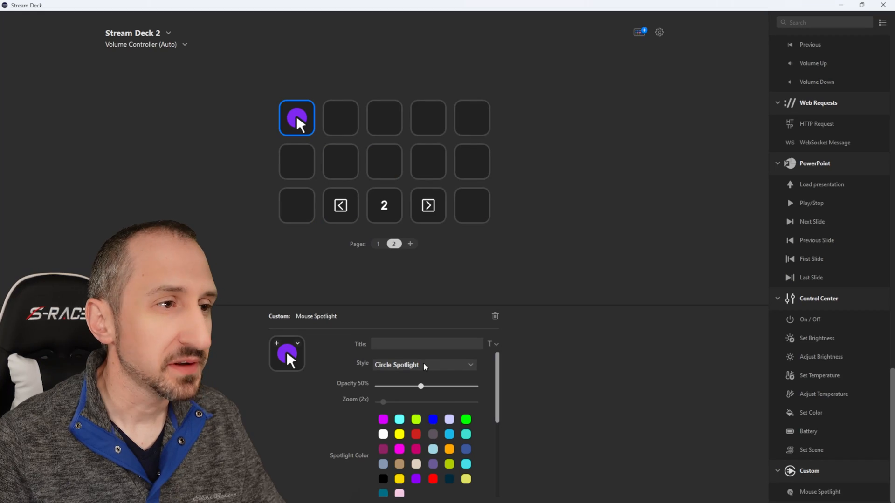
mouse_move(373, 394)
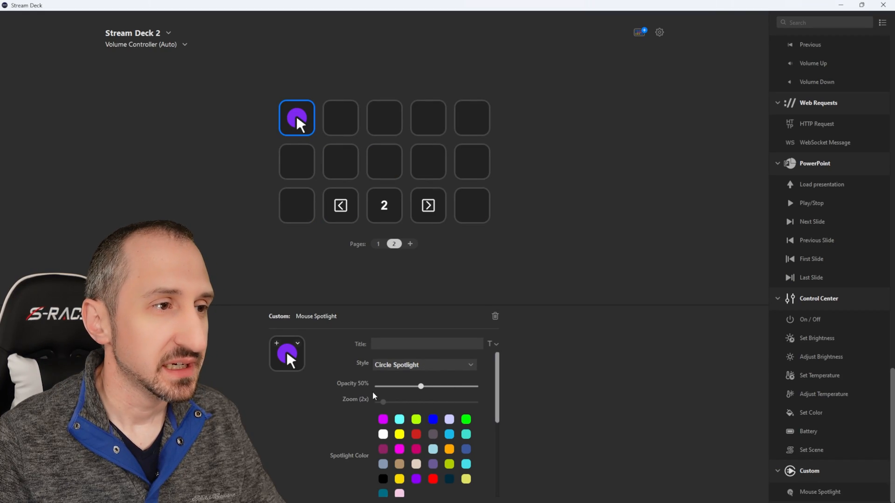
click(424, 365)
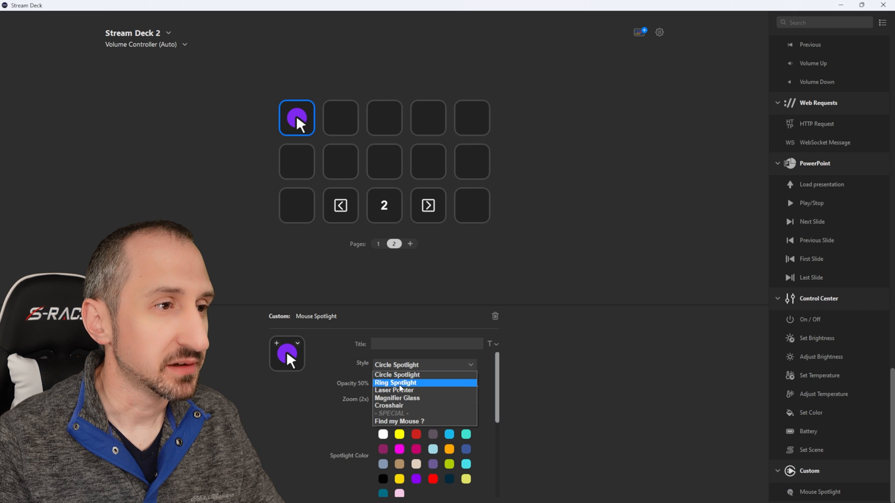
mouse_move(396, 374)
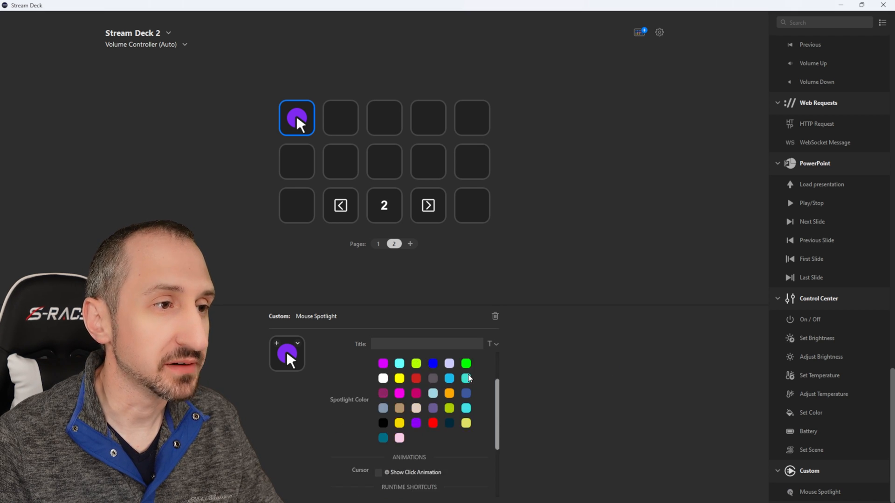
scroll(down, 3)
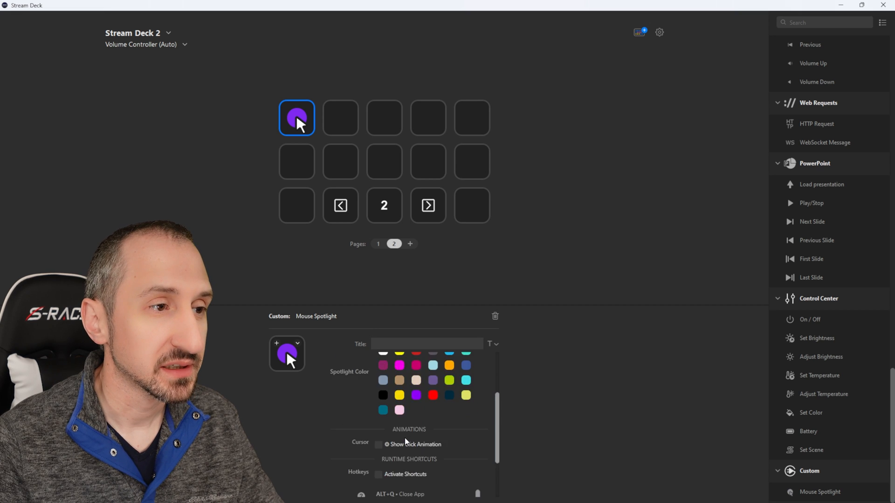
scroll(down, 3)
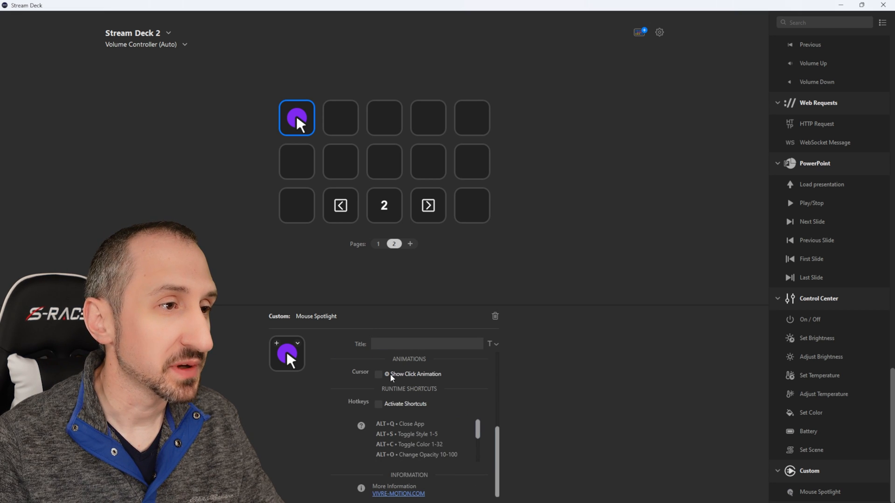
click(379, 375)
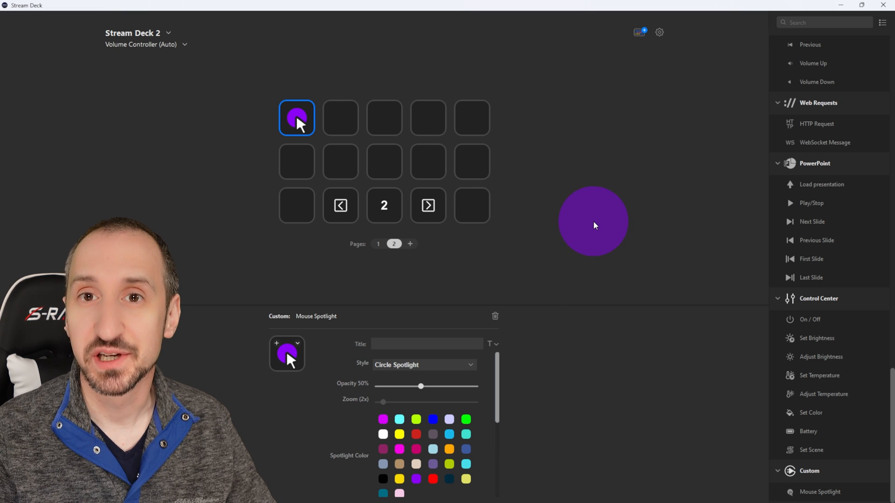
mouse_move(297, 117)
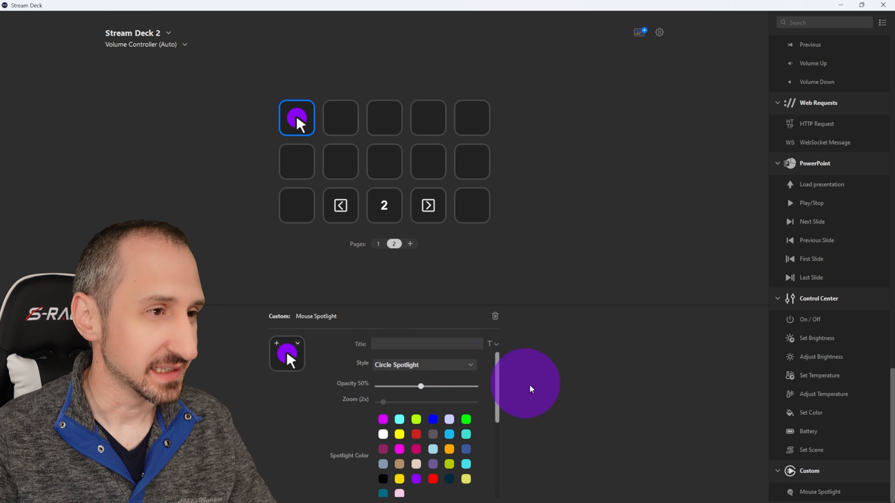
mouse_move(544, 399)
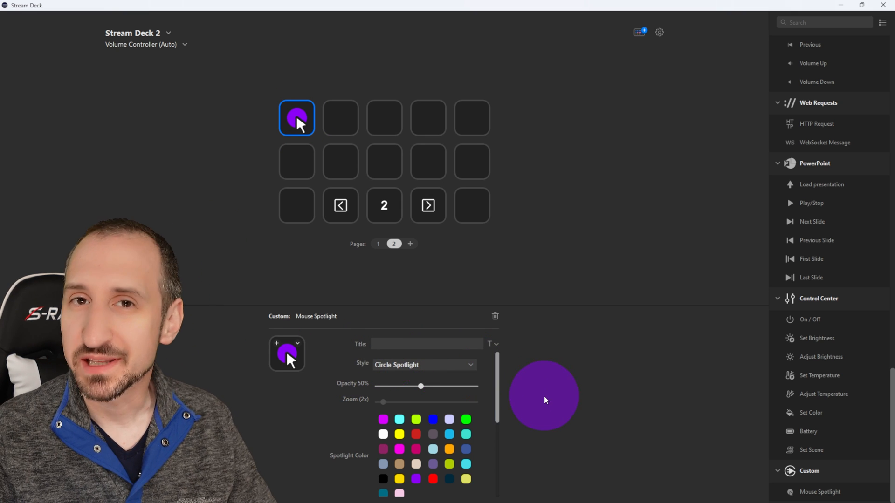
Change the Mouse Spotlight key's style to Ring Spotlight
click(424, 364)
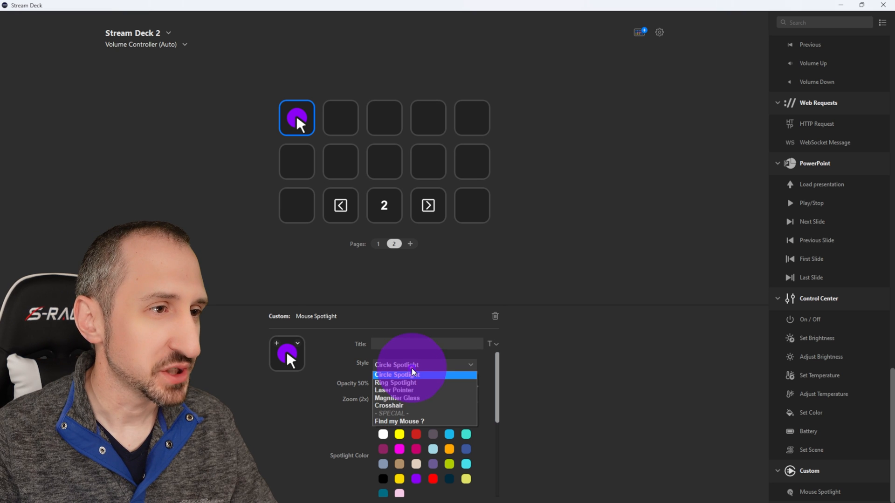
click(395, 382)
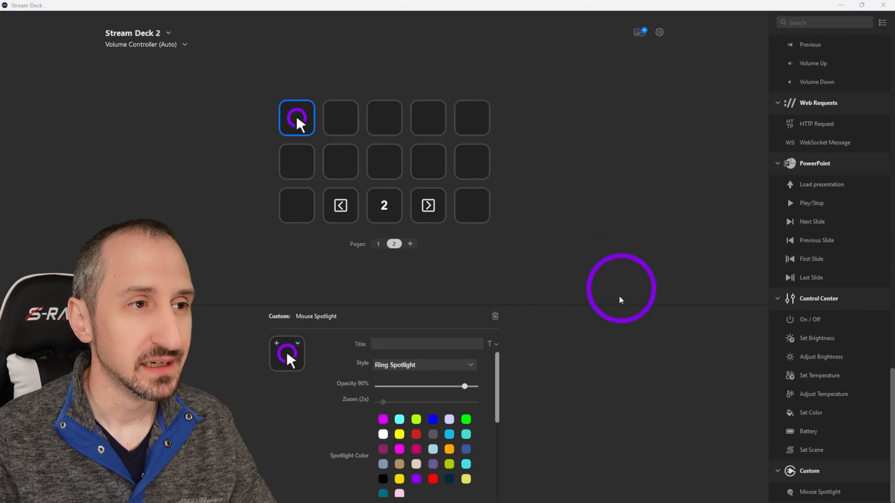
mouse_move(597, 276)
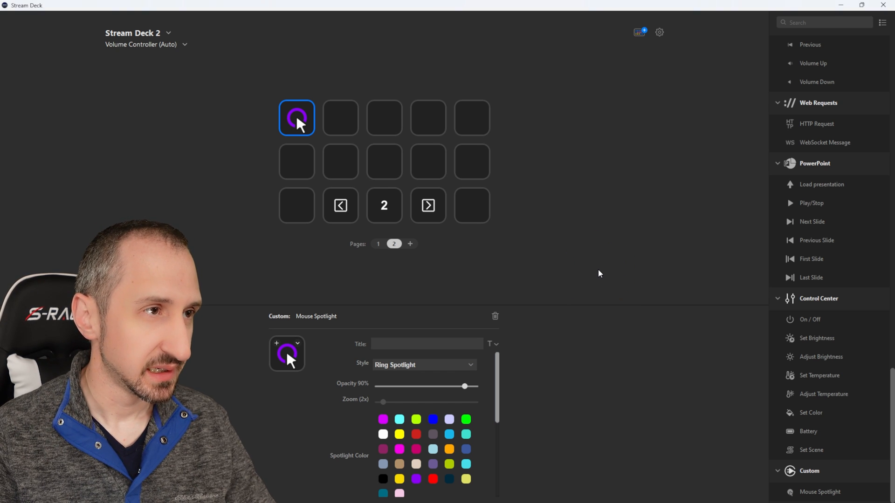
Visit page 1, return to page 2, then add a new page 3
click(378, 244)
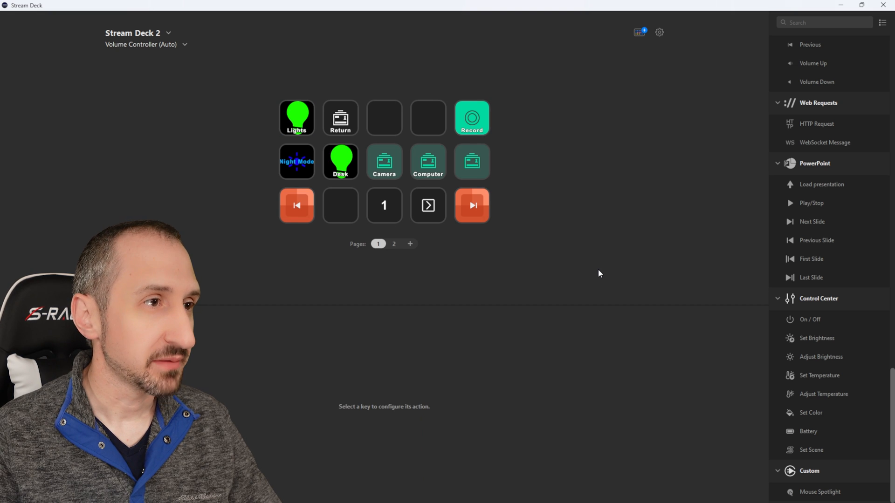
click(393, 244)
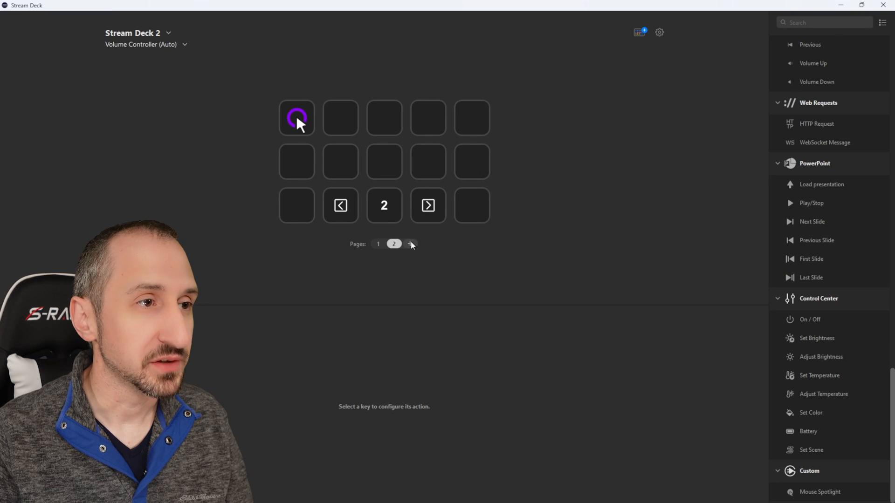
click(410, 244)
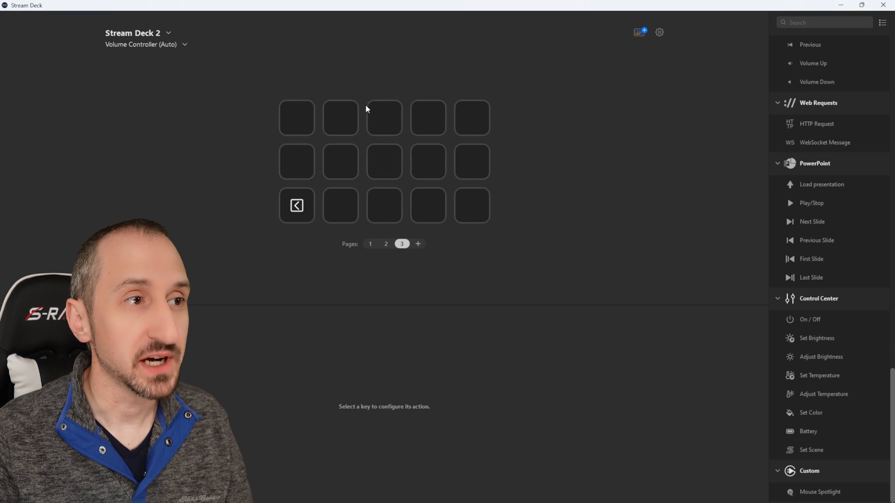
mouse_move(296, 205)
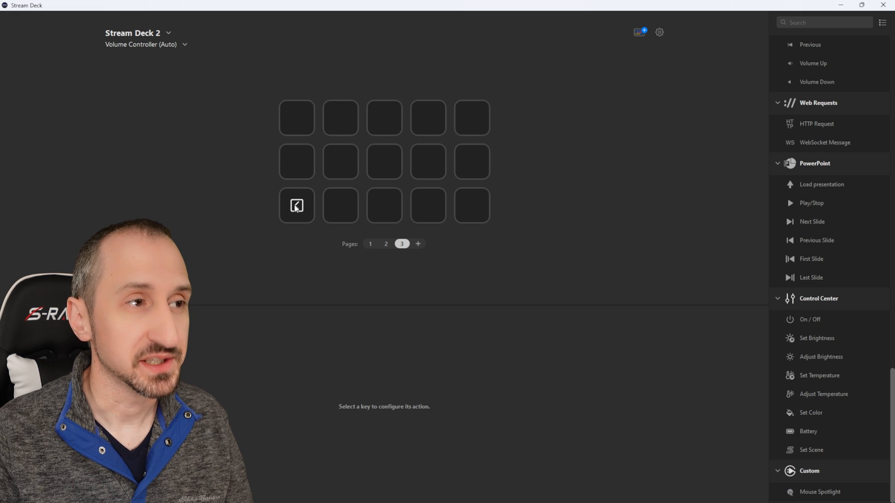
Shift the previous-page key one slot right and add a page indicator to the bottom row
drag(297, 206, 340, 205)
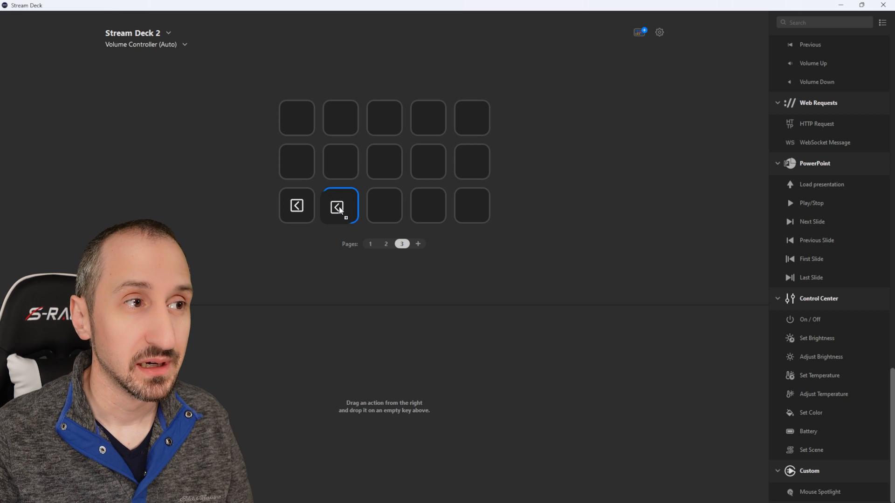
click(340, 205)
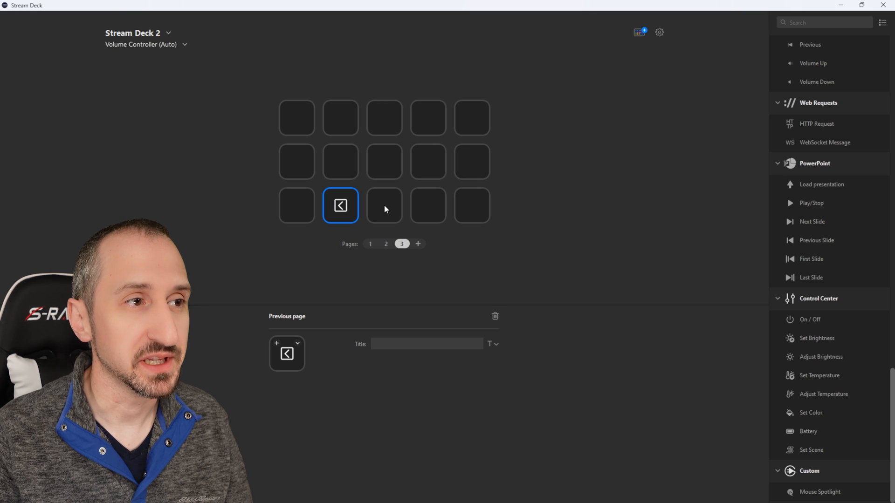
scroll(down, 3)
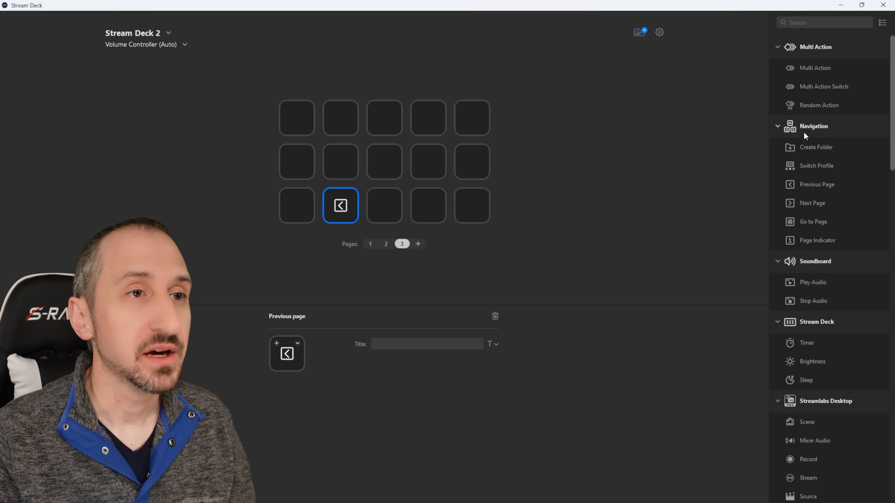
mouse_move(821, 186)
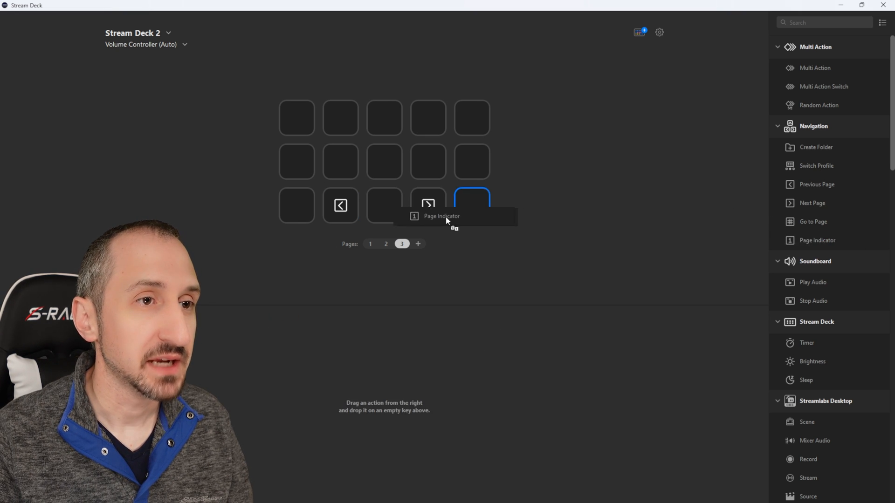
click(386, 244)
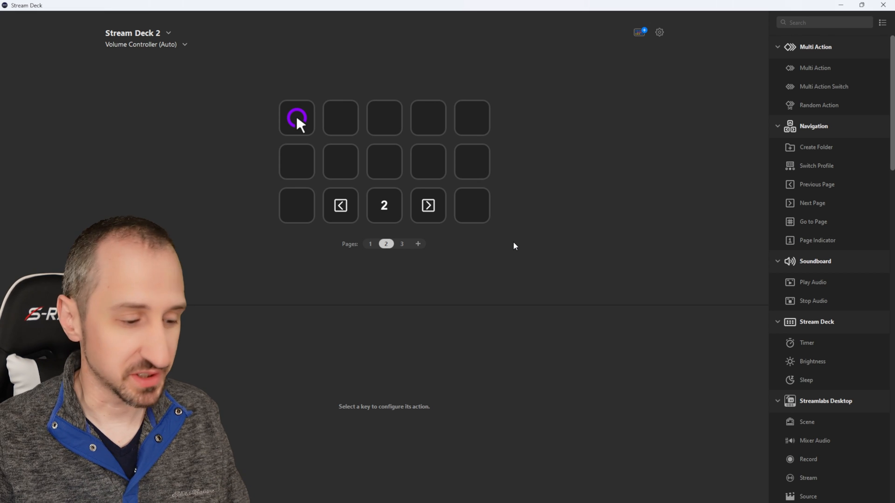
click(639, 32)
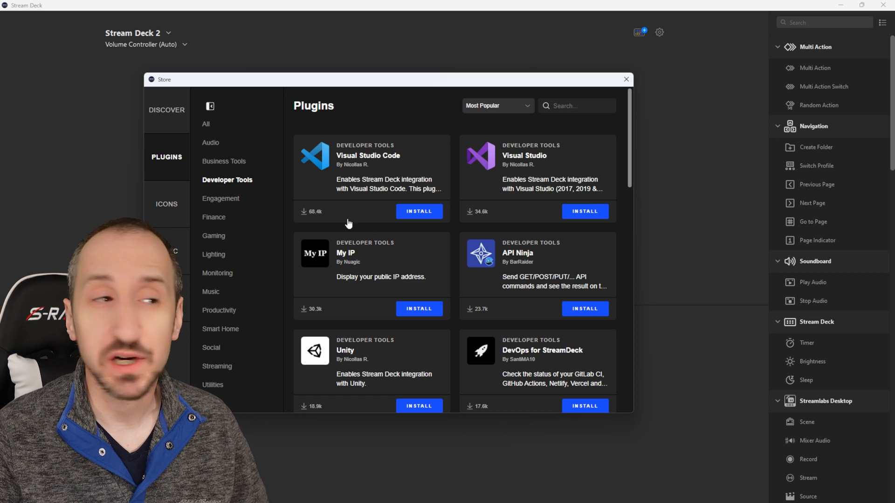
mouse_move(228, 120)
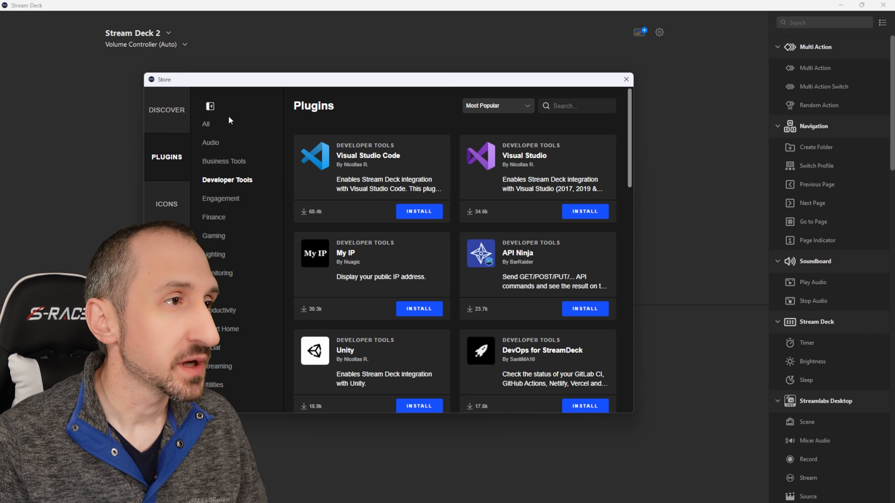
Scroll the Developer Tools plugins down to Web Requests, API Request and WebSocket Proxy
scroll(down, 3)
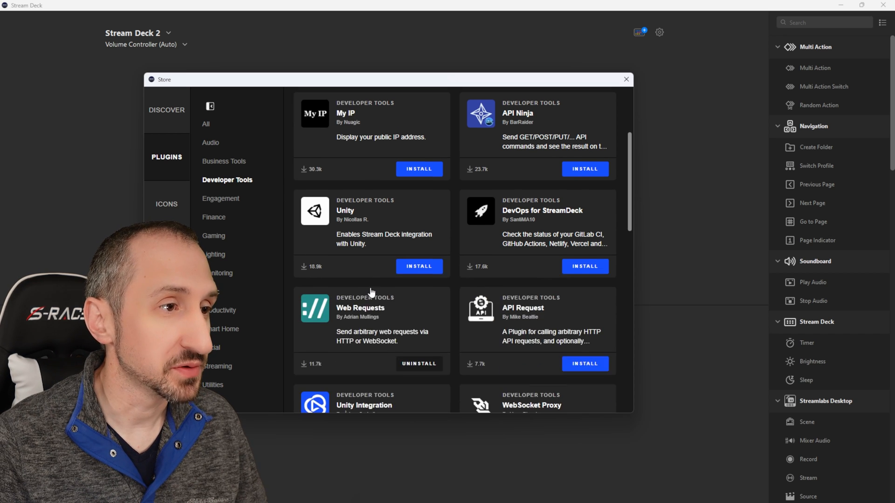
scroll(down, 3)
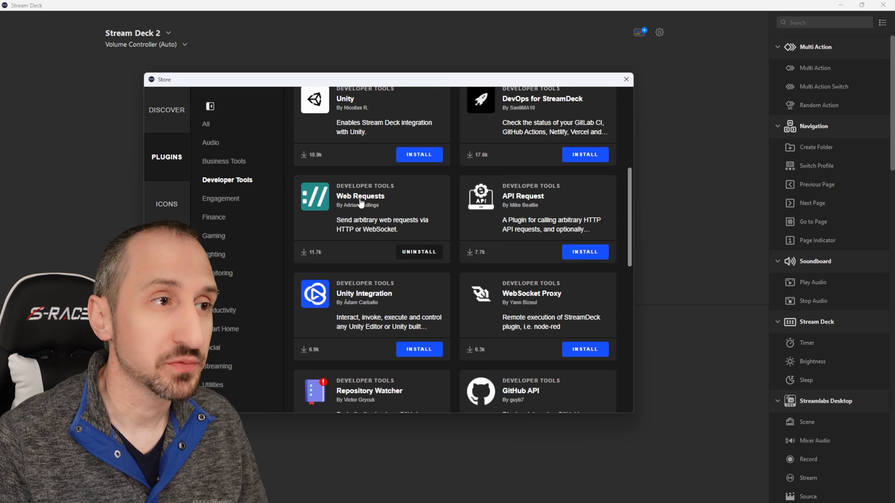
mouse_move(542, 213)
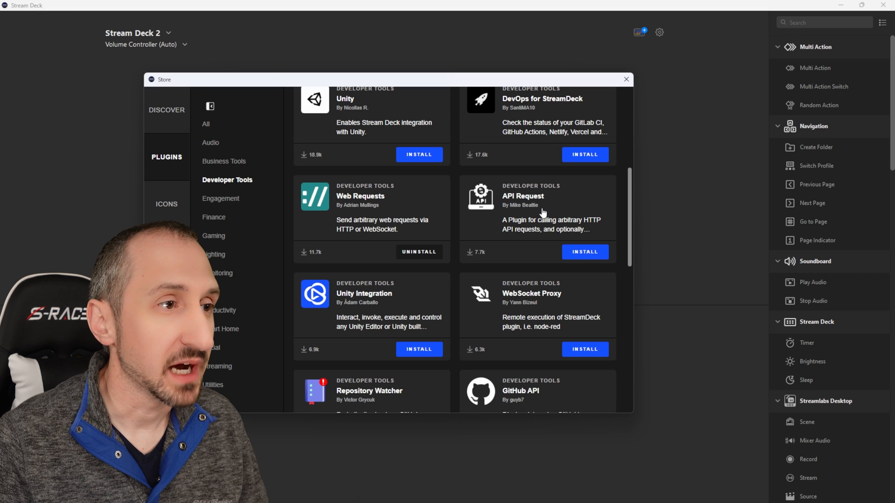
mouse_move(508, 301)
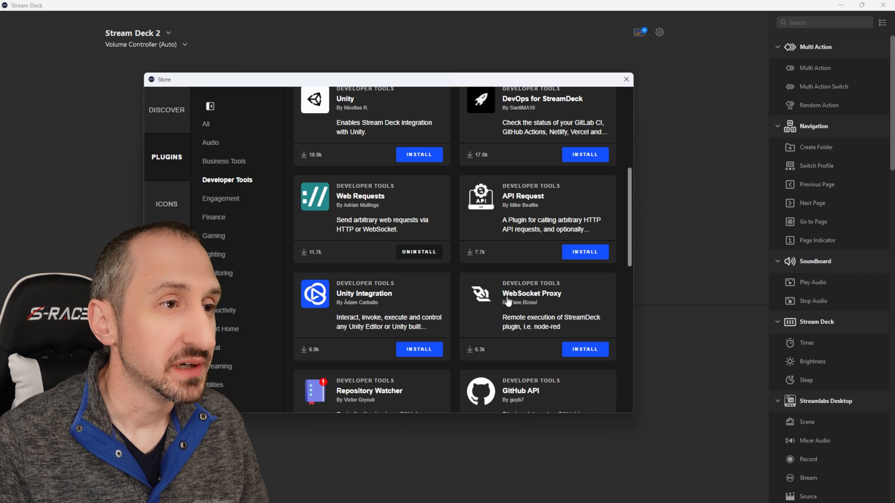
scroll(down, 3)
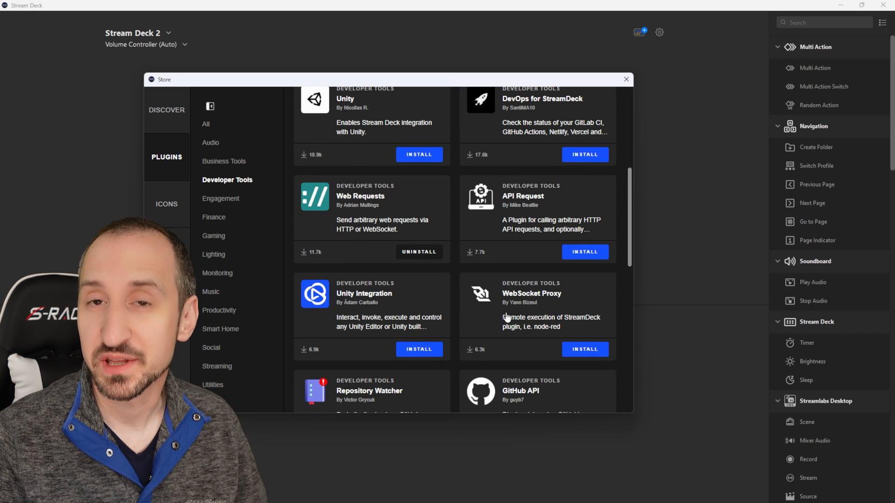
mouse_move(461, 270)
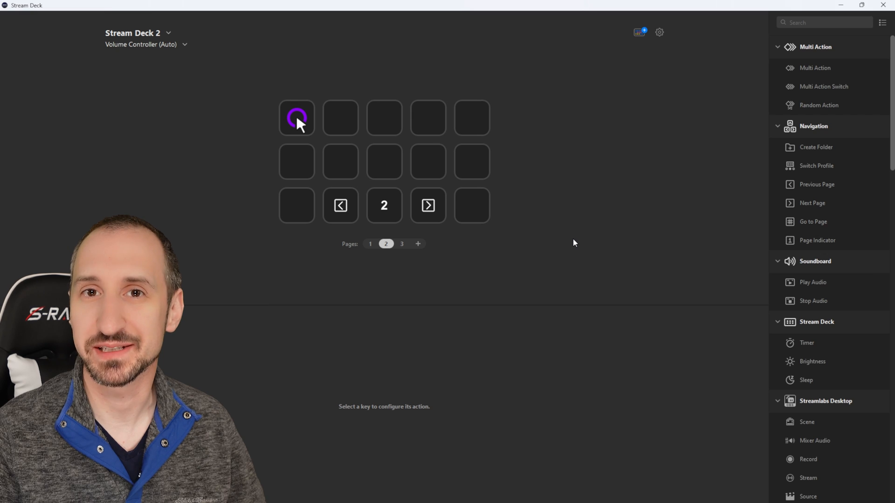
Enter 'Hello World!' as the text the second key types
scroll(down, 3)
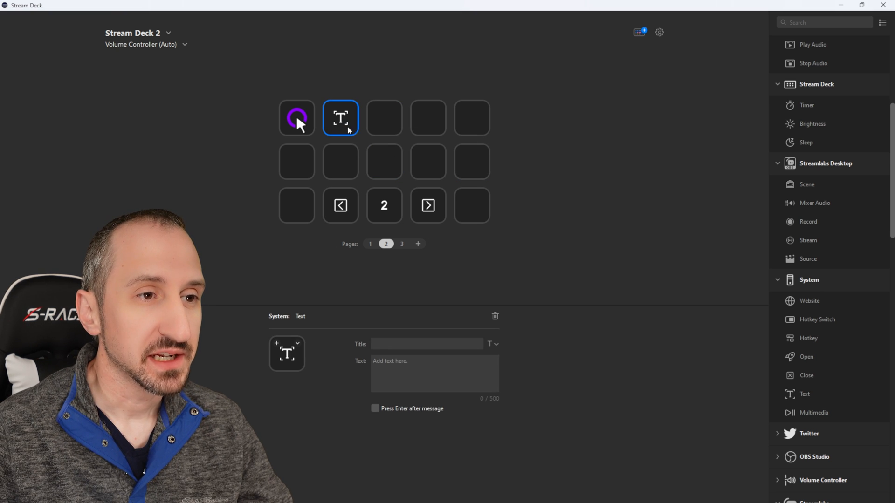
click(434, 365)
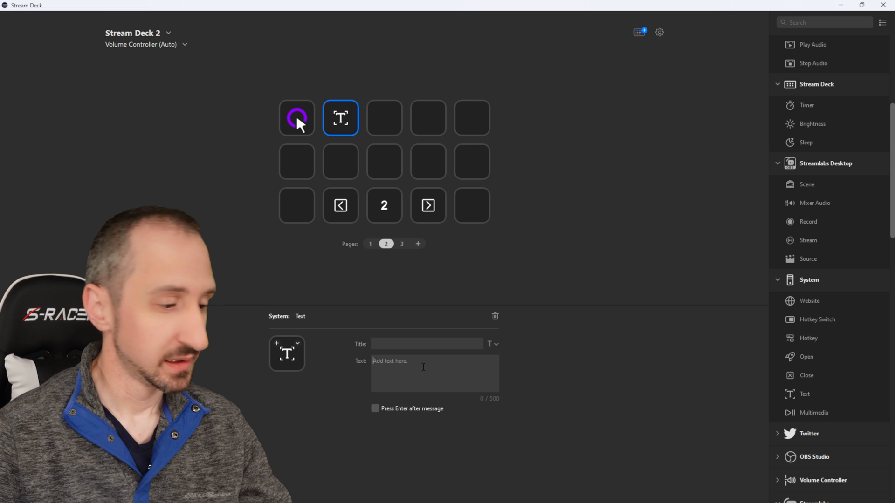
text(Hello)
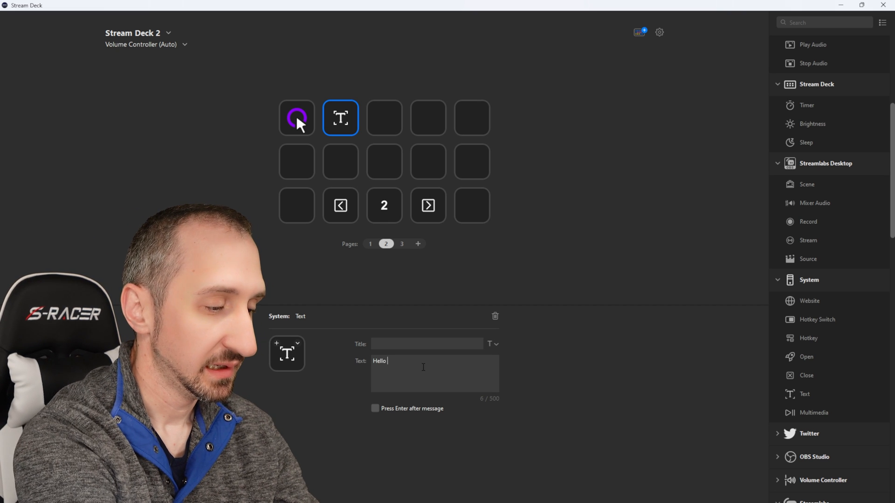
text(World)
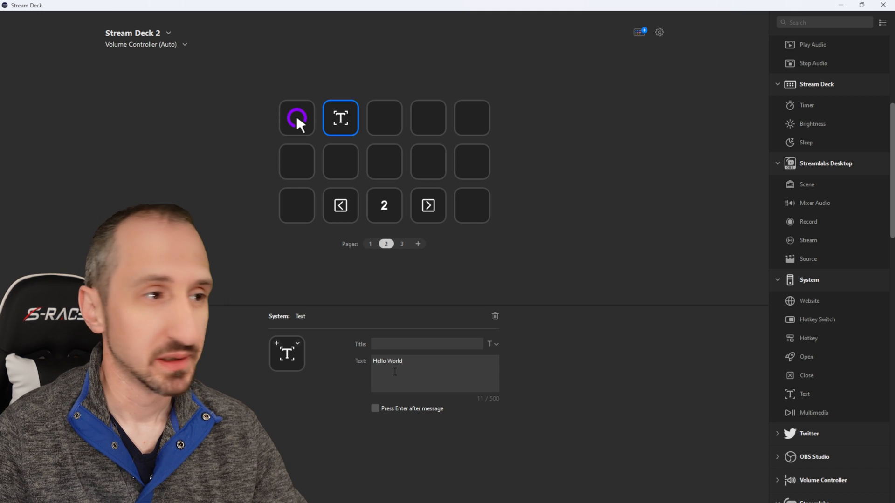
text(!)
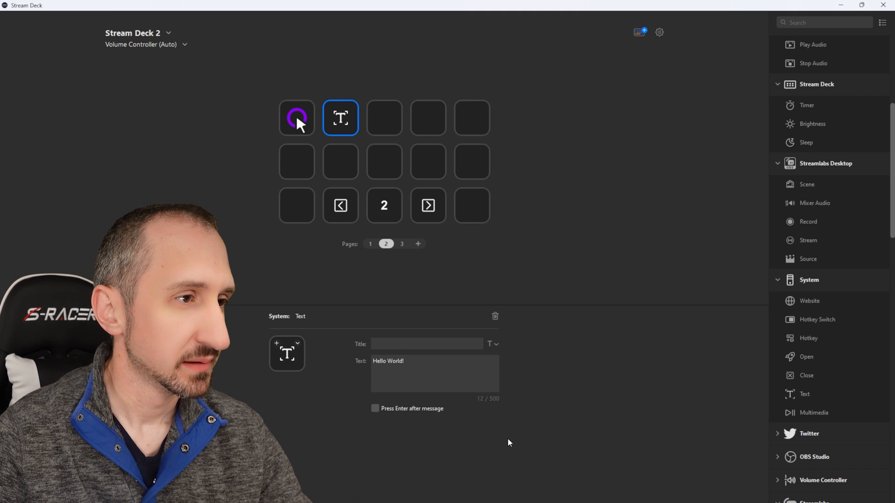
Give the text key the title 'Hello'
click(427, 344)
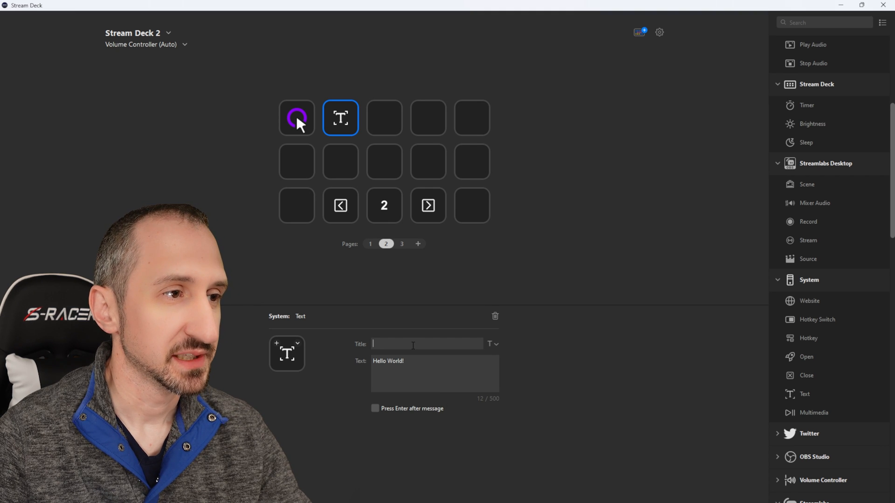
text(H)
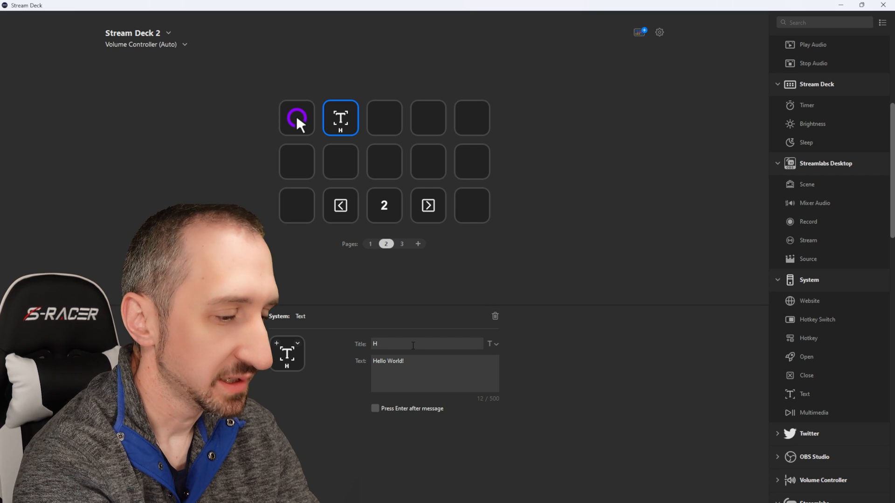
text(ello)
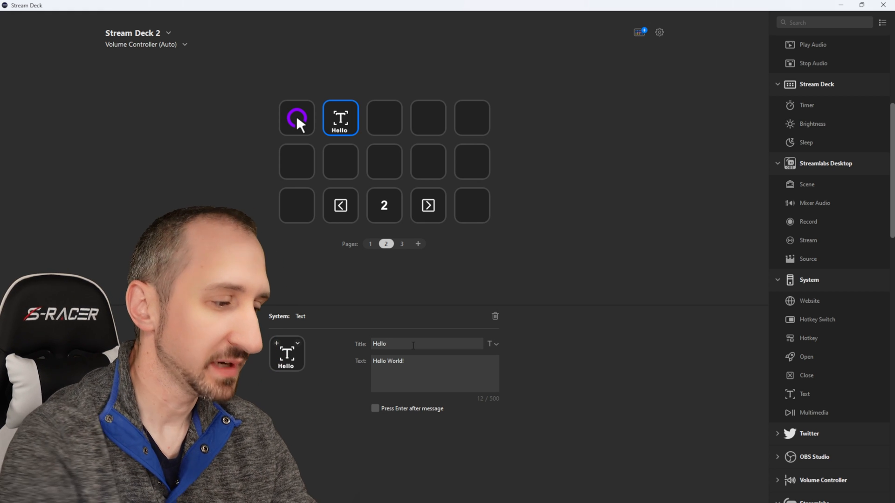
text(World)
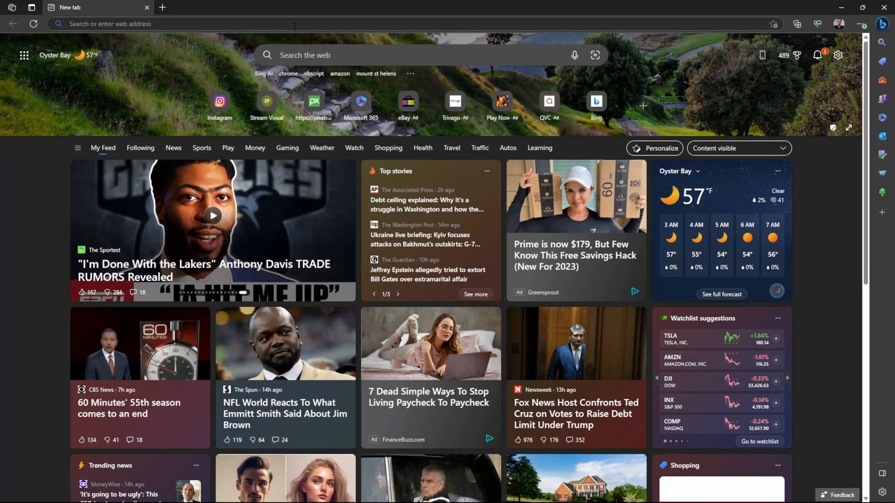
Enter 'Hello World!' into Edge's address bar and submit it as a search
click(229, 23)
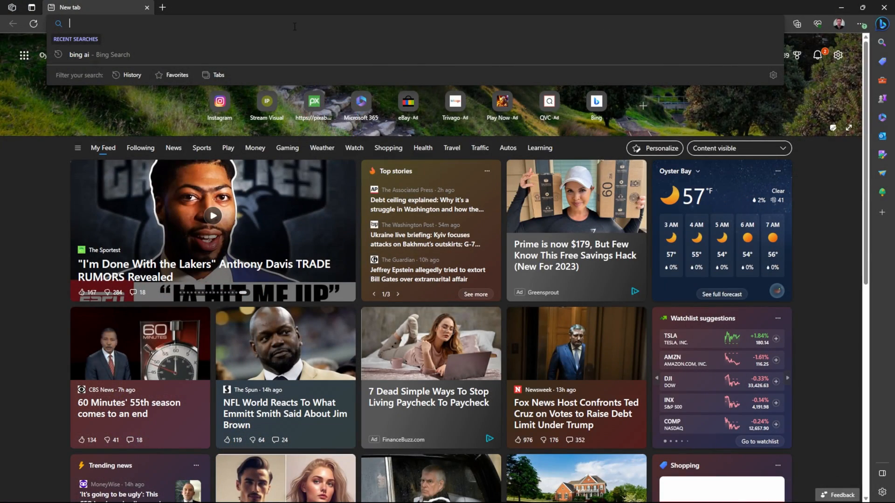
text(Hello World!)
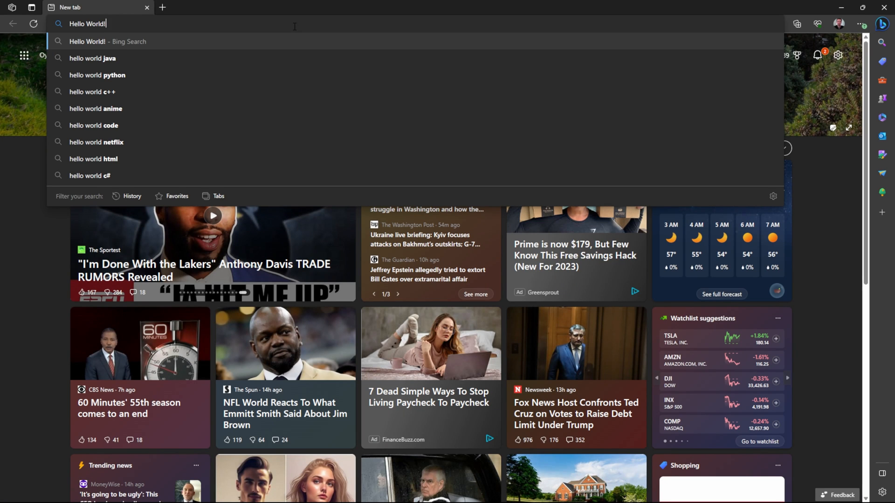
key(Enter)
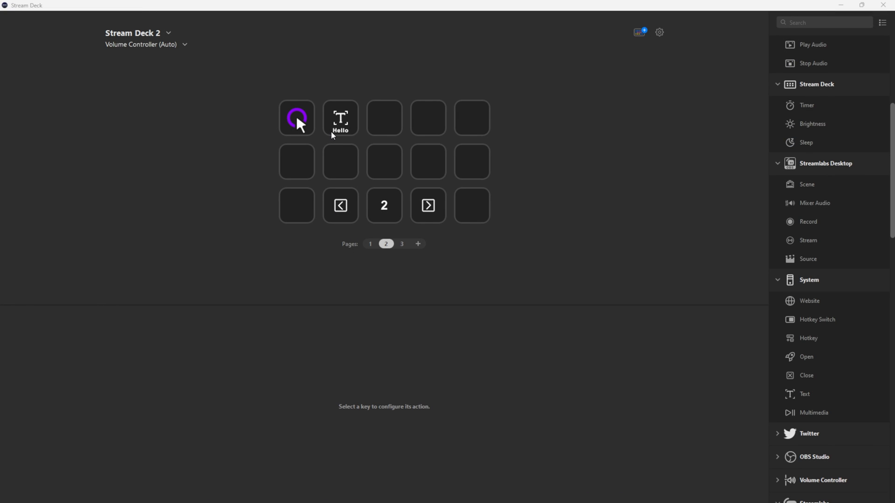
mouse_move(534, 173)
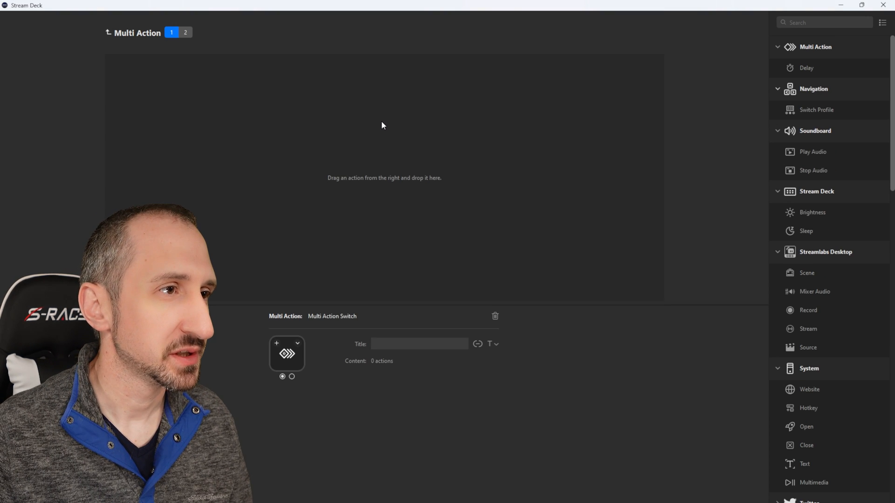
mouse_move(260, 150)
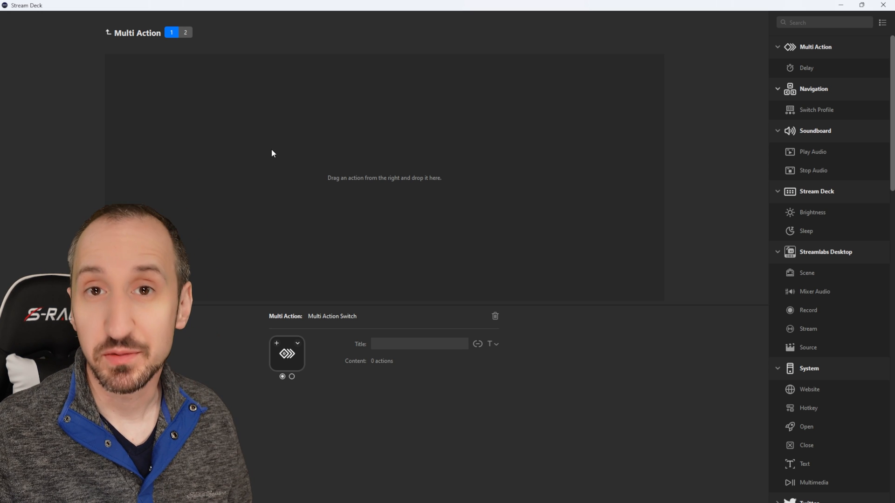
mouse_move(270, 258)
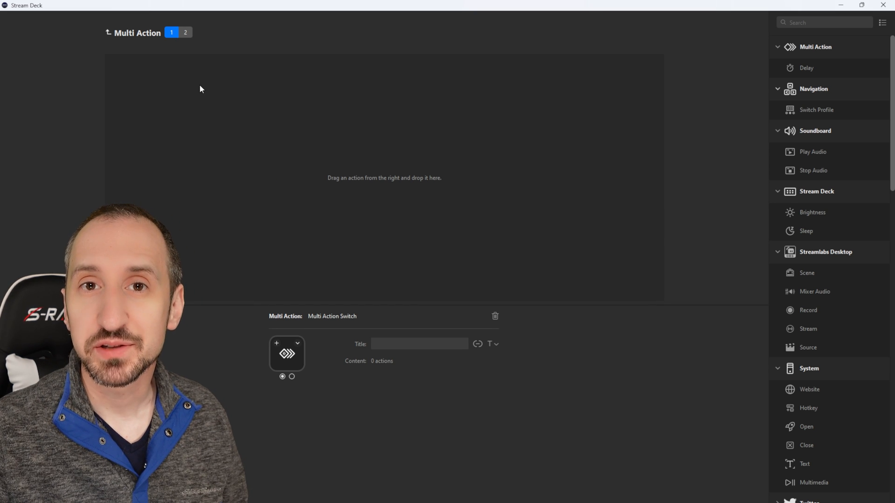
mouse_move(130, 54)
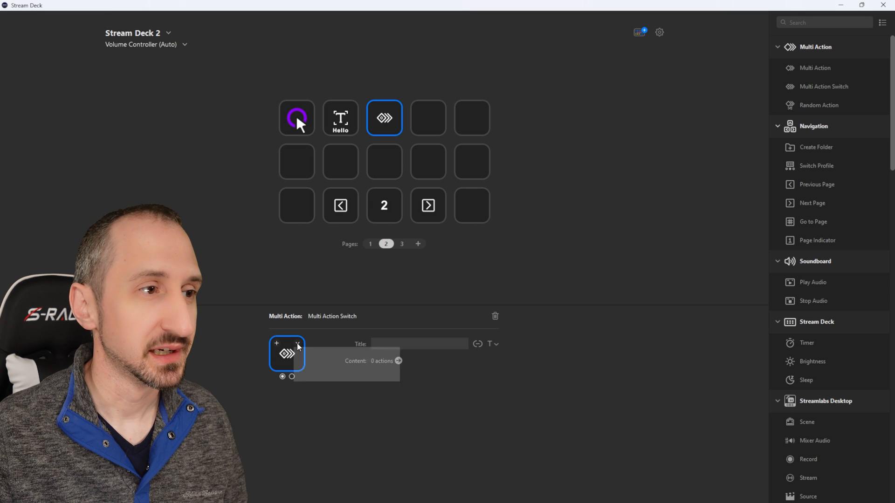
Pick the robot icon from the Stream Deck Icon Library for the switch key
click(286, 353)
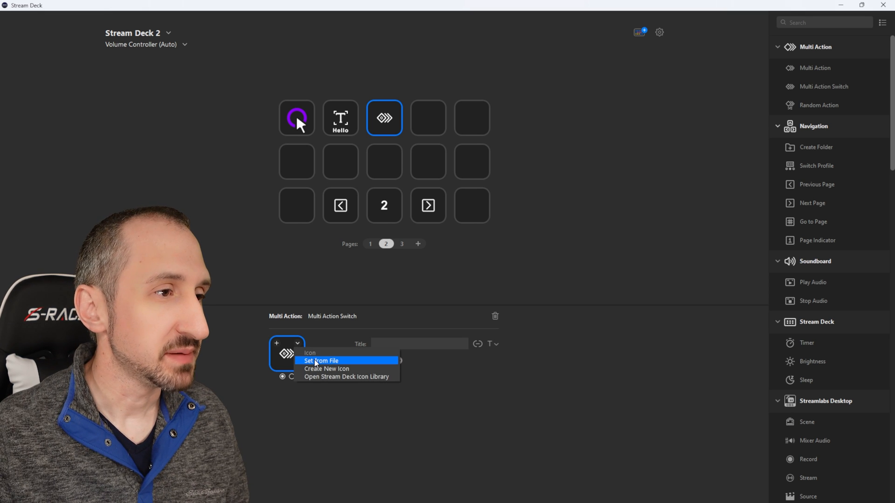
mouse_move(326, 369)
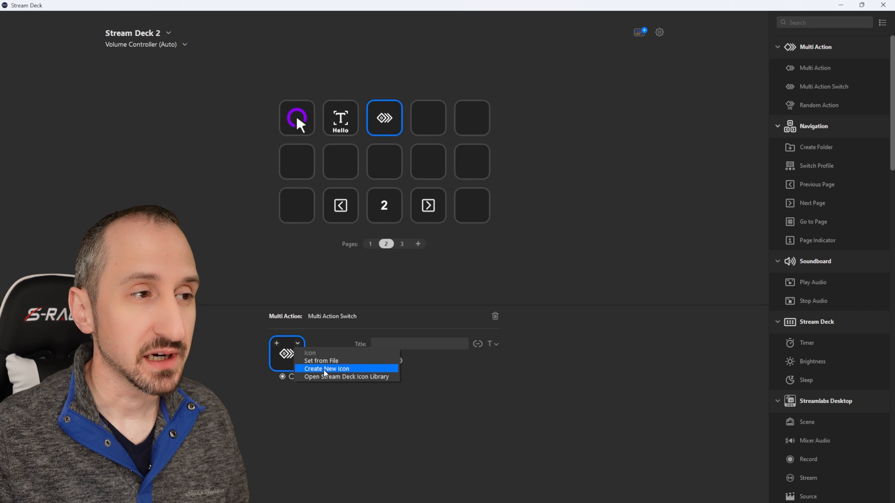
mouse_move(326, 376)
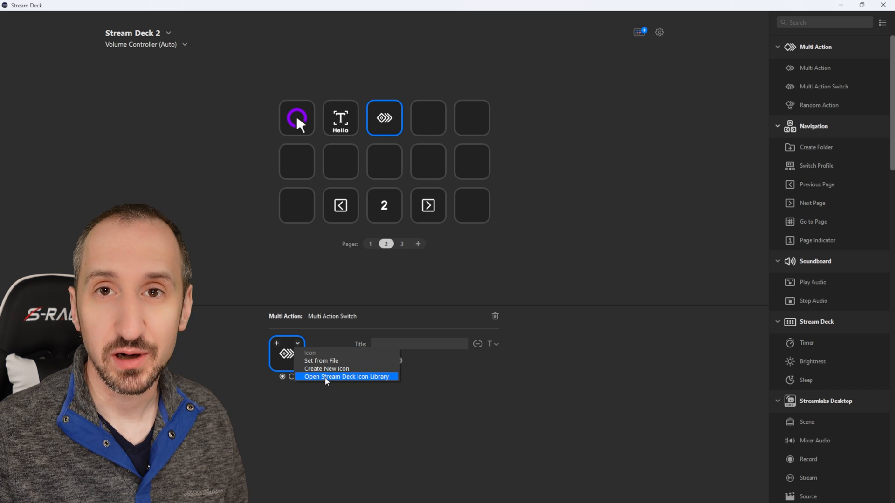
click(346, 377)
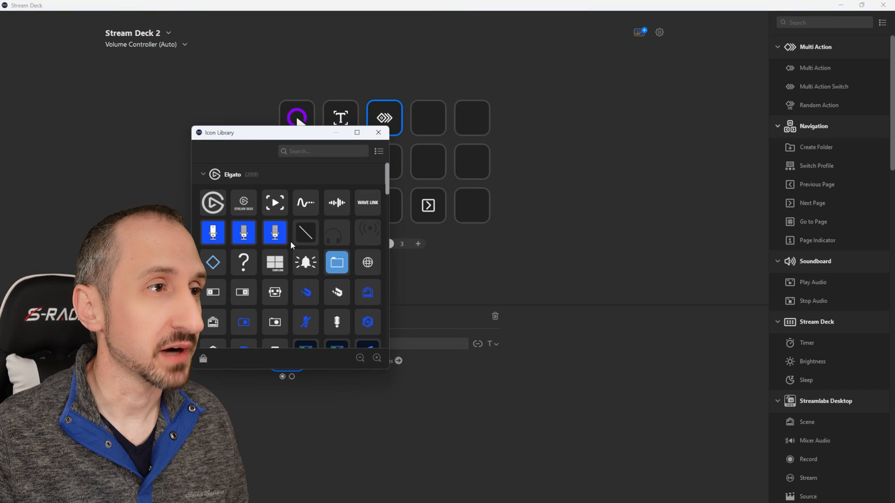
mouse_move(288, 276)
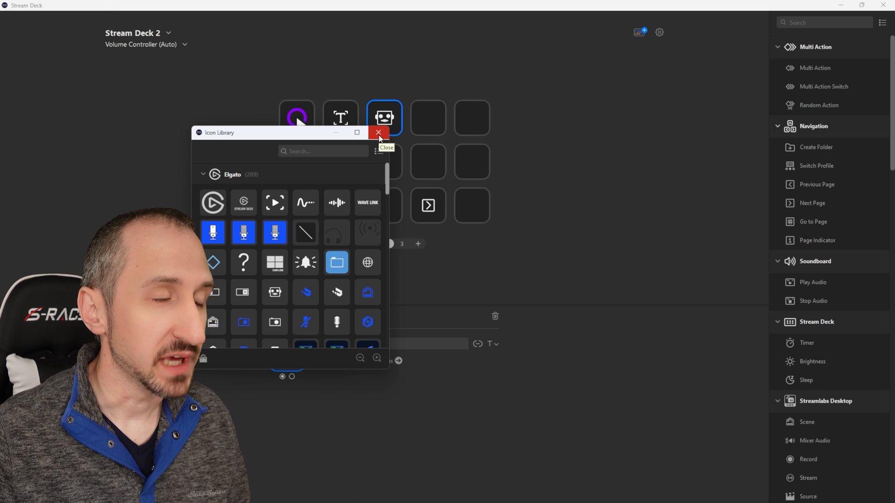
click(378, 132)
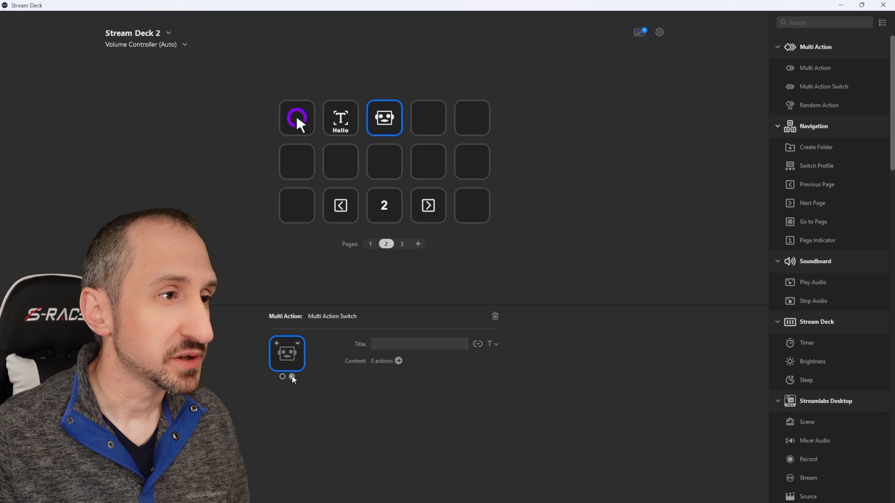